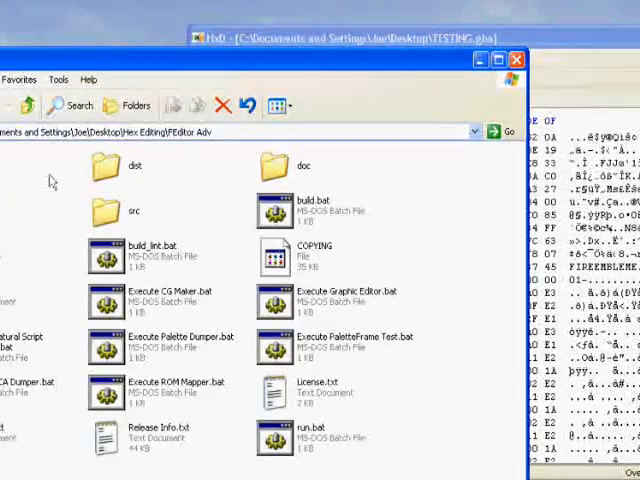
# Find the 'Iron sword' and 'Lyn' entries in FEditor Adv's text table to read their indices.
pyautogui.doubleClick(136, 170)
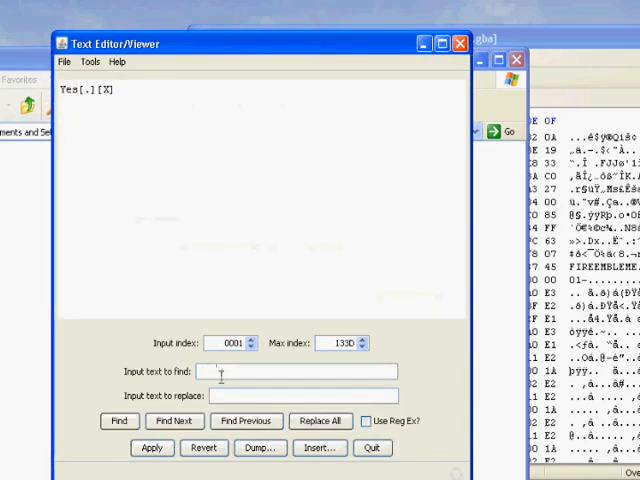
pyautogui.write('Iron sword')
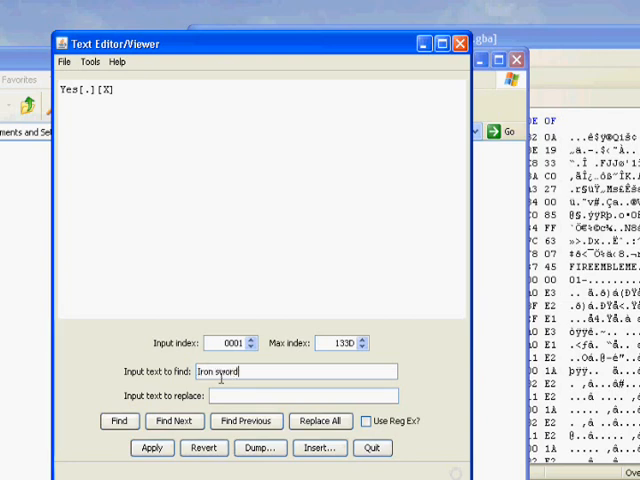
pyautogui.click(118, 418)
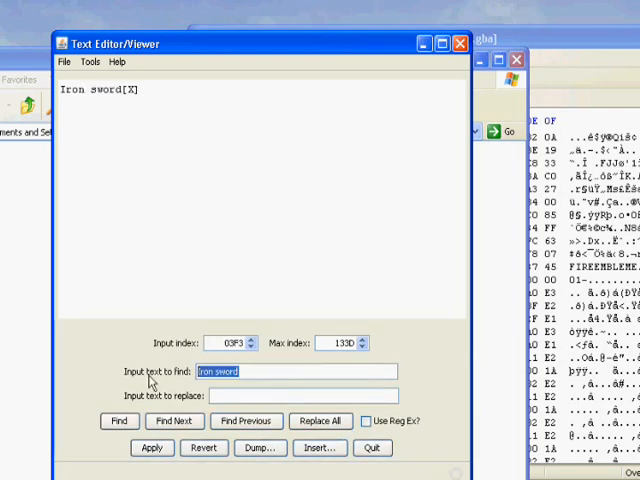
pyautogui.write('Lyn')
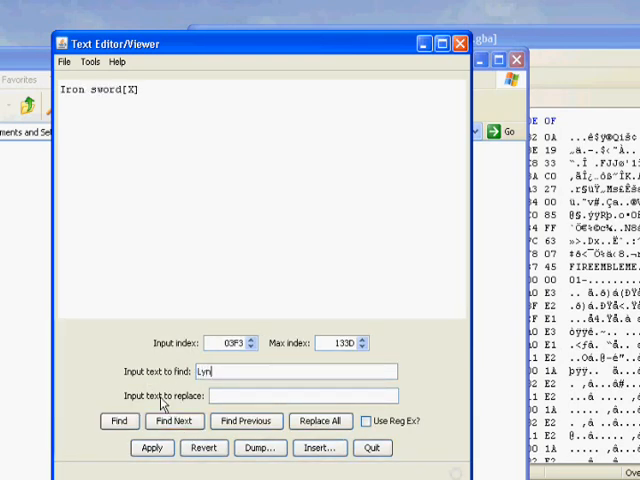
pyautogui.click(174, 420)
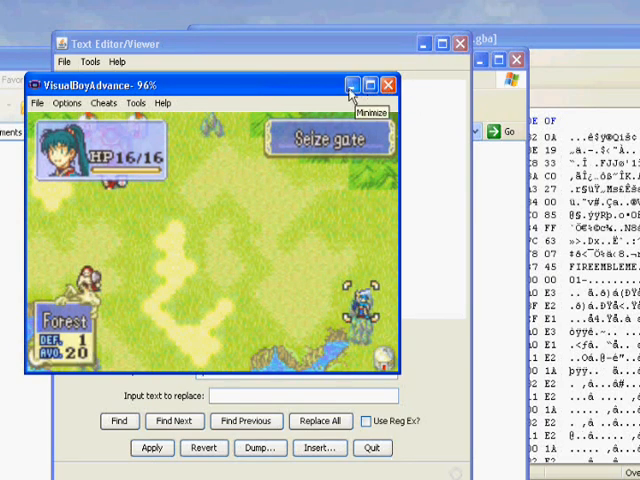
# Bring up the emulator's Memory viewer and start the address with 0202.
pyautogui.click(348, 84)
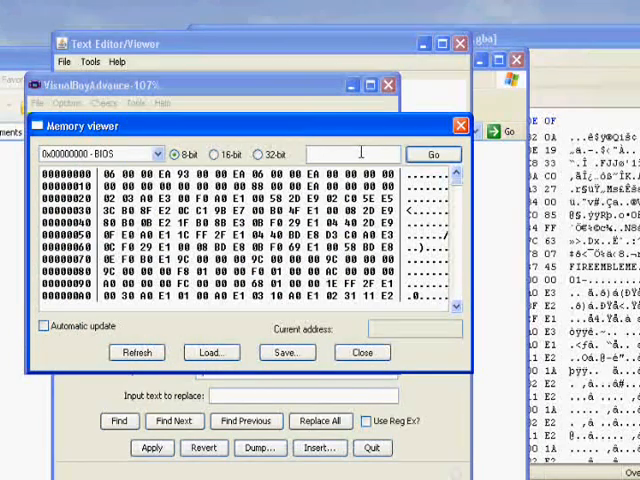
pyautogui.write('0202')
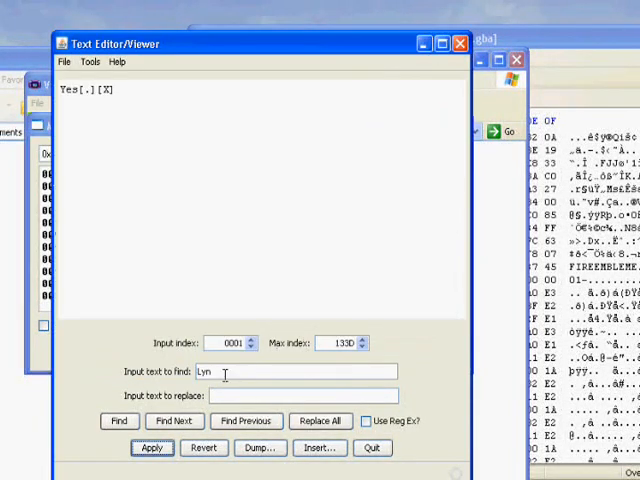
# Replace the search word with 'Iron sword' and run the find again.
pyautogui.doubleClick(204, 372)
pyautogui.write('B')
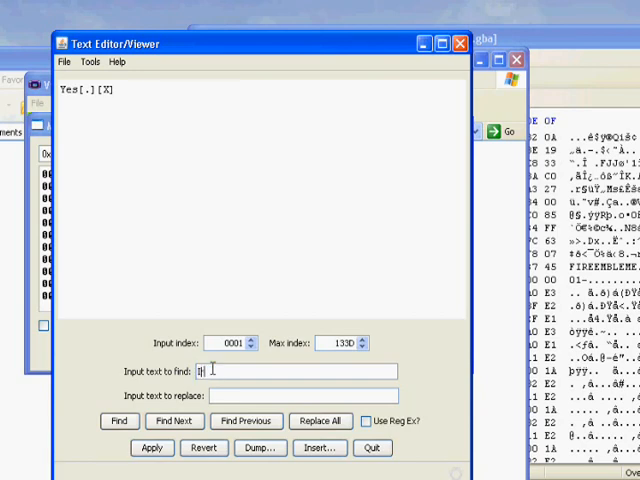
pyautogui.click(118, 418)
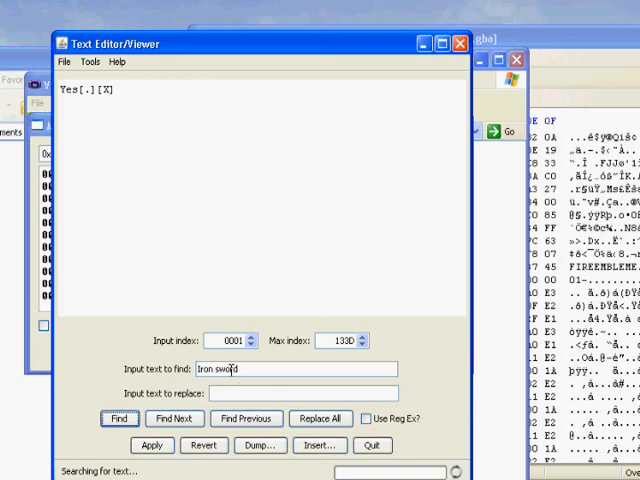
pyautogui.click(120, 420)
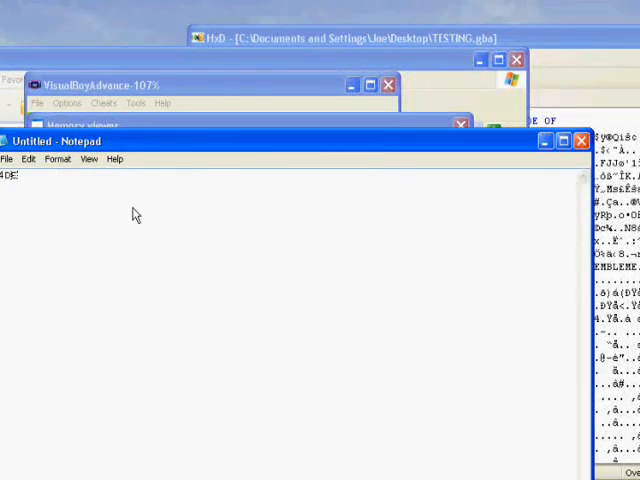
# Note 'Lyn's text' in Notepad and jump the RAM view to the 0202...B tactician-name address.
pyautogui.write("Lyn's text")
pyautogui.write('0202')
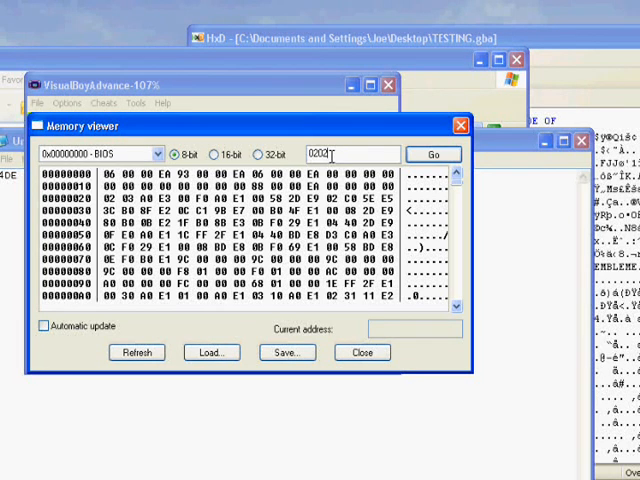
pyautogui.write('BC')
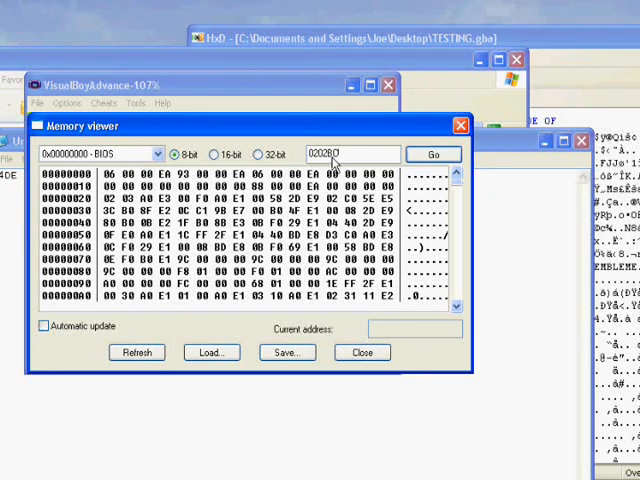
pyautogui.click(434, 154)
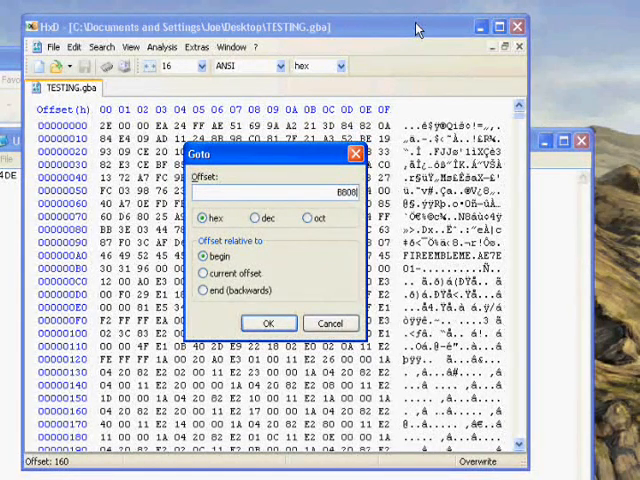
# Jump HxD to the text pointer table offset around B807xx and scroll its bytes.
pyautogui.click(268, 324)
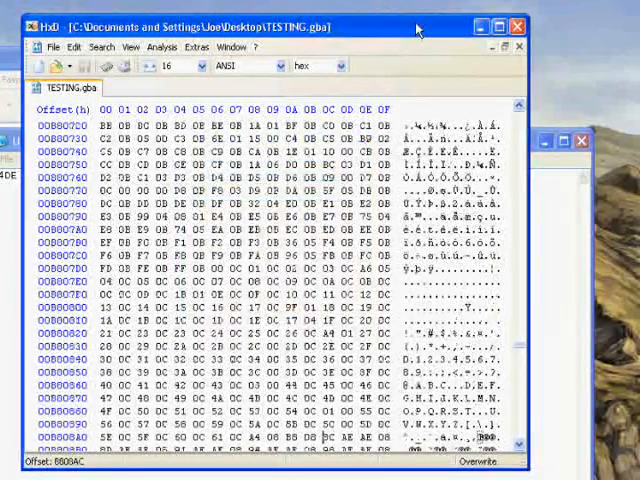
pyautogui.scroll(-3)
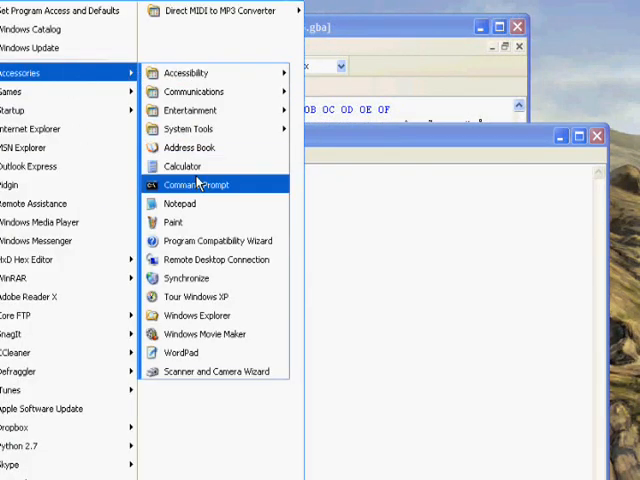
# Compute in hex the table base plus 40E × 4 on the calculator.
pyautogui.click(182, 166)
pyautogui.write('4DE')
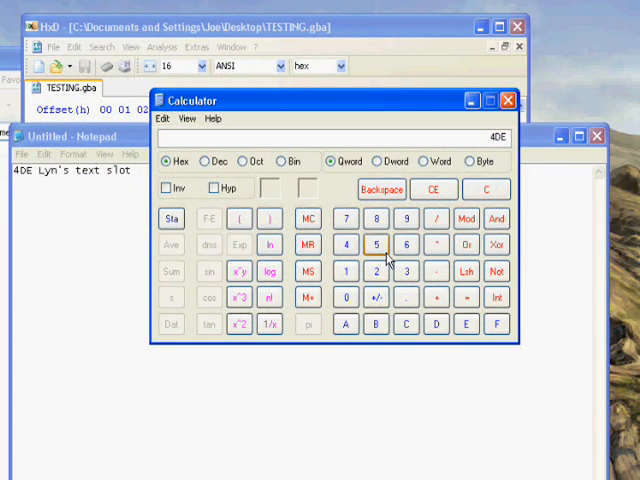
pyautogui.click(376, 244)
pyautogui.write('B81C')
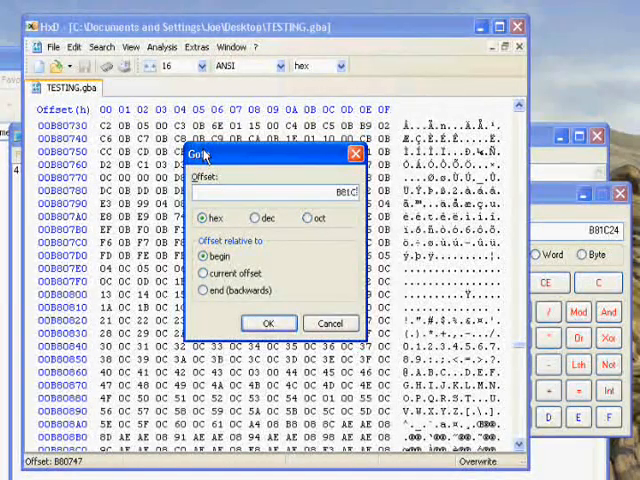
# Land on ROM offset B80C24, the pointer entry for Lyn's text slot 40E.
pyautogui.click(268, 322)
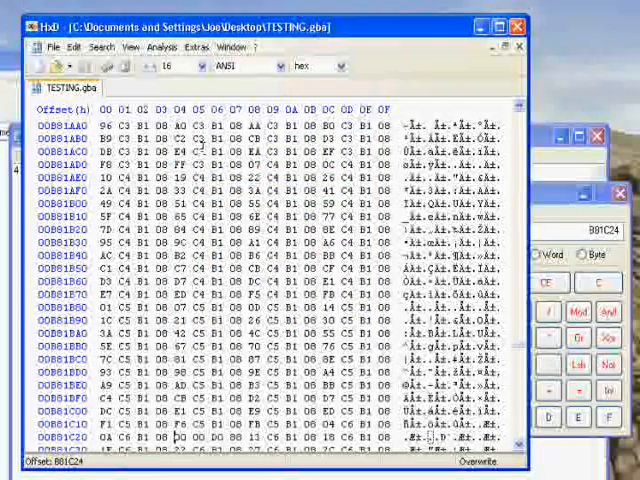